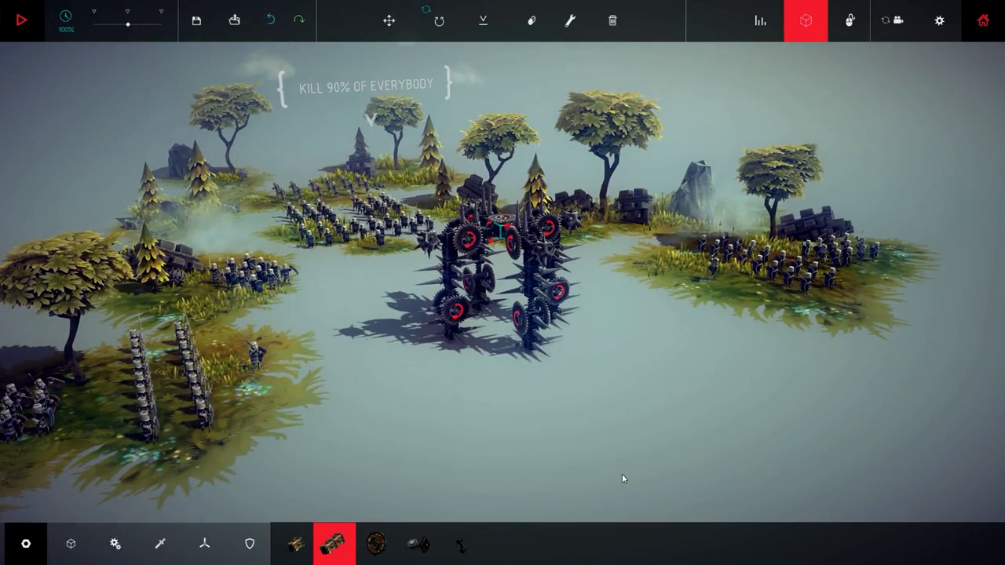
Start the simulation so the spiked saw machine shreds the surrounding soldiers
{"action": "left_click", "coordinate": [22, 18]}
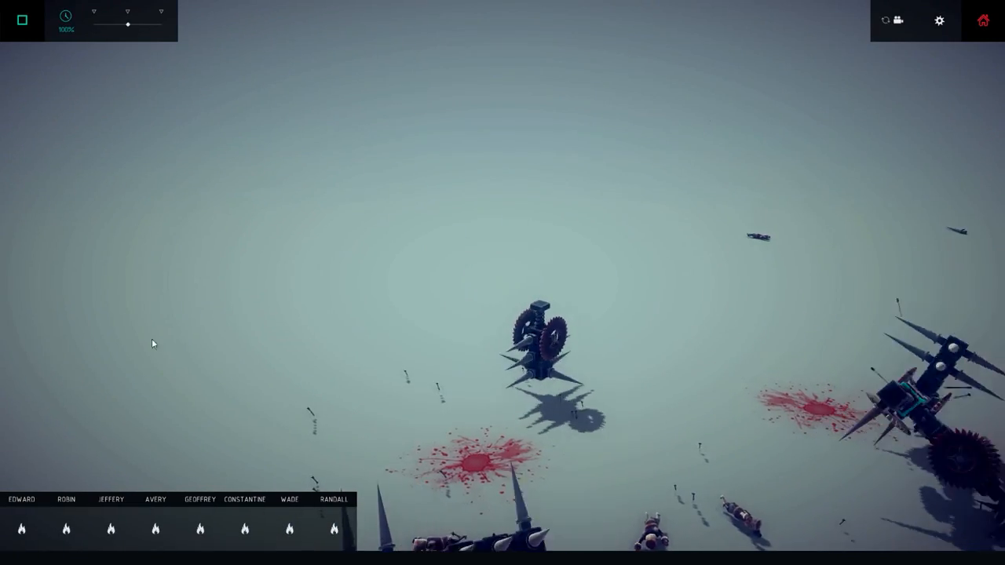
Stop the test run and return to build mode with the cross-shaped machine
{"action": "left_click", "coordinate": [22, 19]}
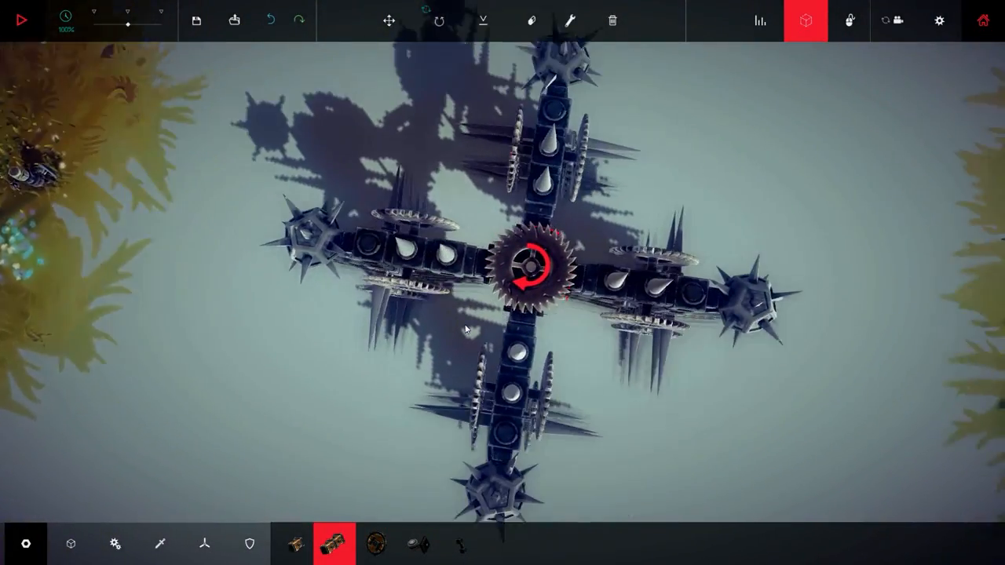
Show the Weaponry block category and look over the saw machine's spiked arms
{"action": "left_click", "coordinate": [160, 543]}
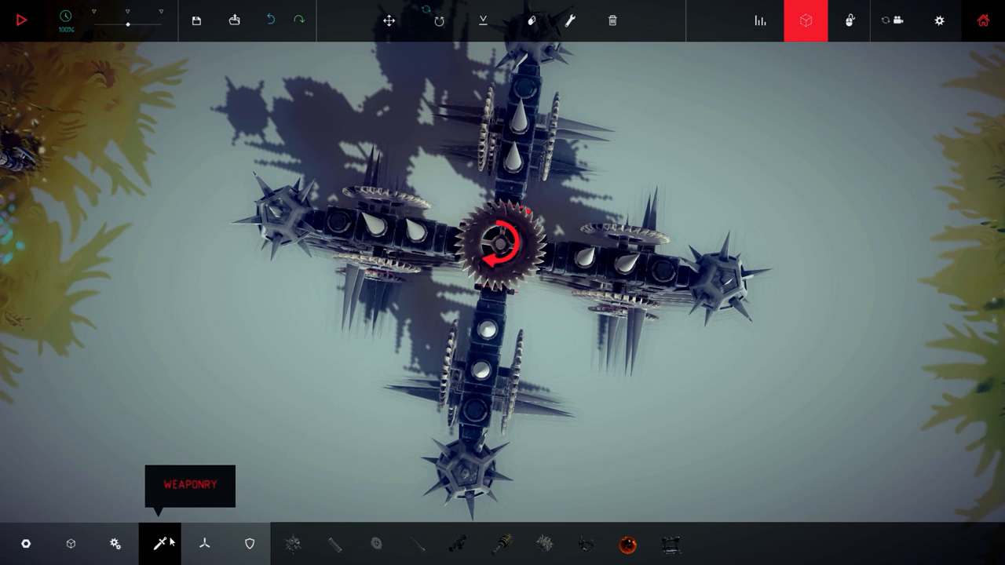
{"action": "left_click", "coordinate": [116, 543]}
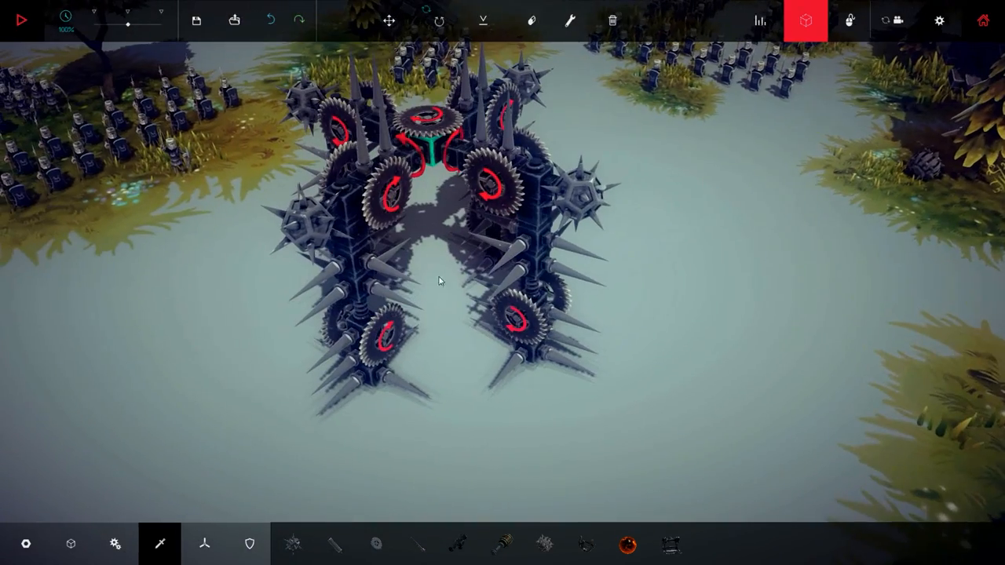
{"action": "mouse_move", "coordinate": [375, 543]}
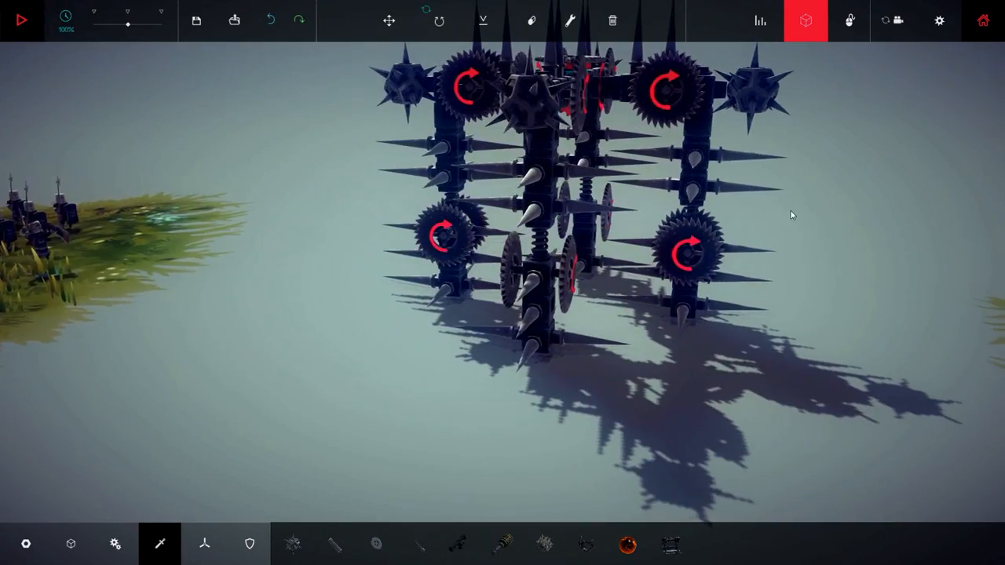
{"action": "mouse_move", "coordinate": [531, 21]}
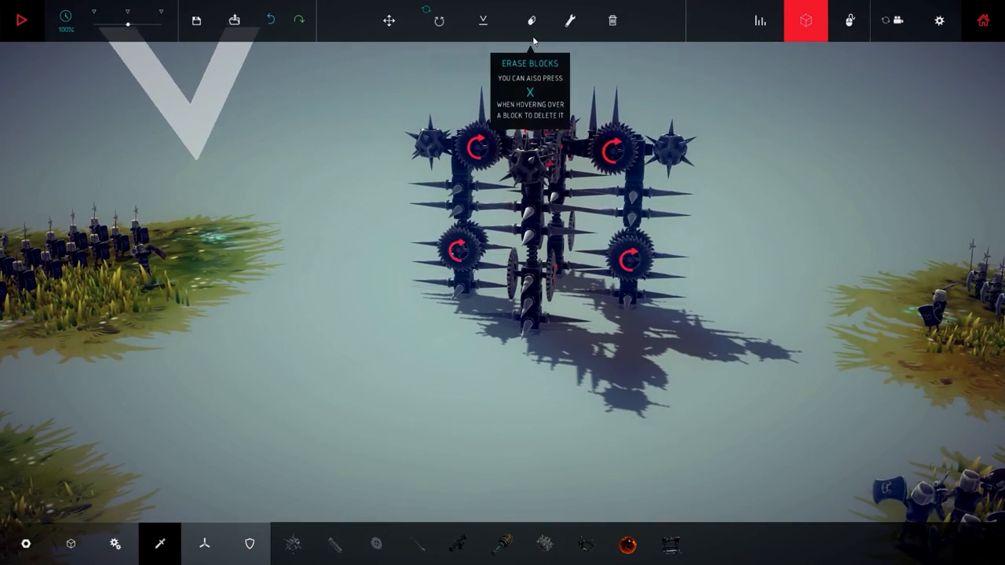
Switch to the Erase Blocks tool to remove parts from the machine
{"action": "left_click", "coordinate": [531, 20]}
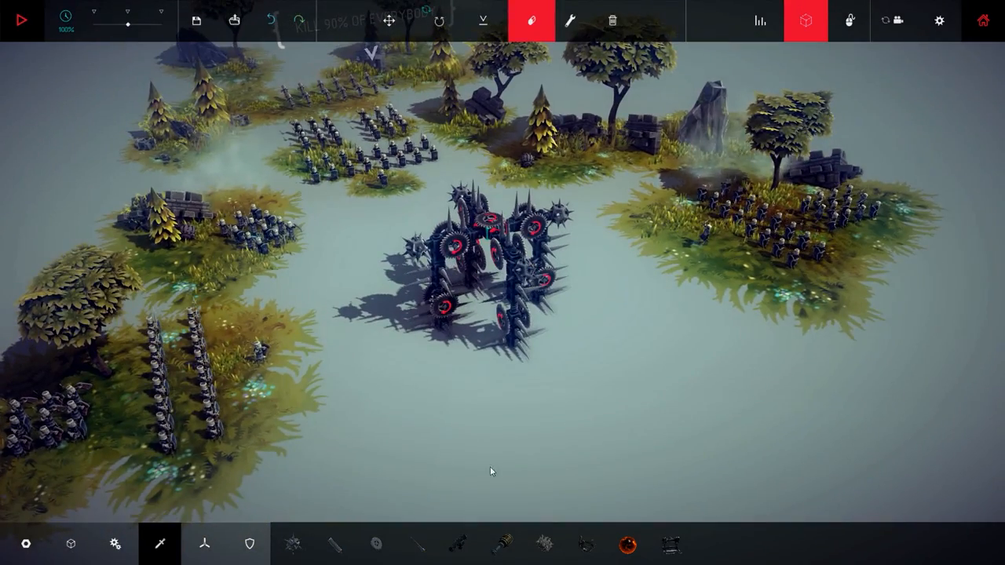
{"action": "left_click", "coordinate": [22, 19]}
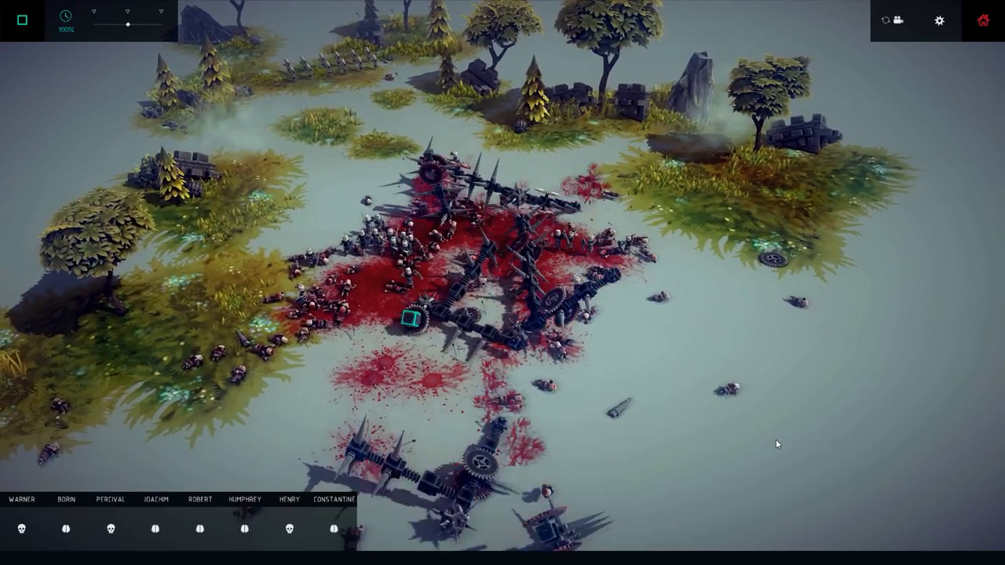
{"action": "left_click", "coordinate": [22, 19]}
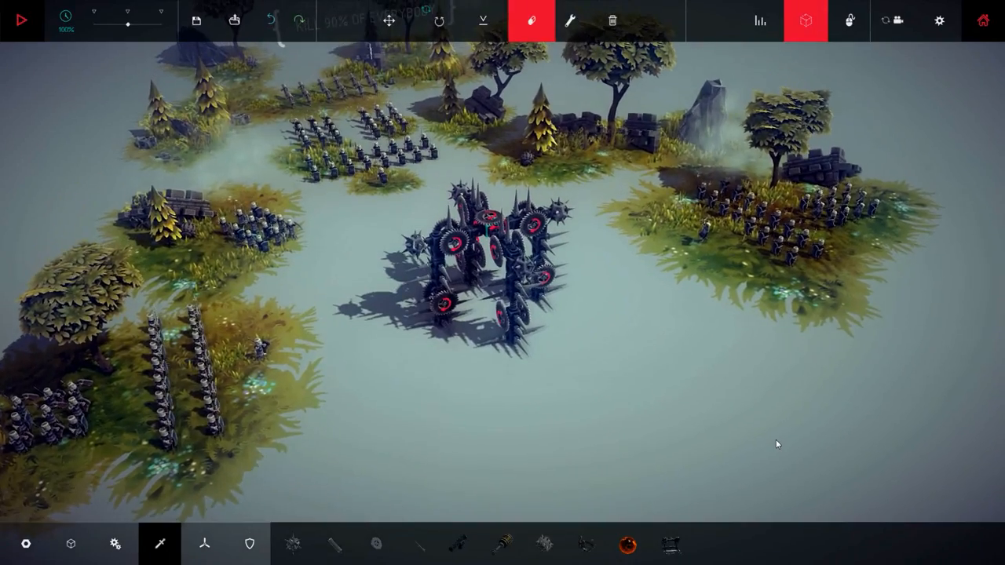
Run the machine against the armies again, reset the level, and hide the interface
{"action": "left_click", "coordinate": [22, 19]}
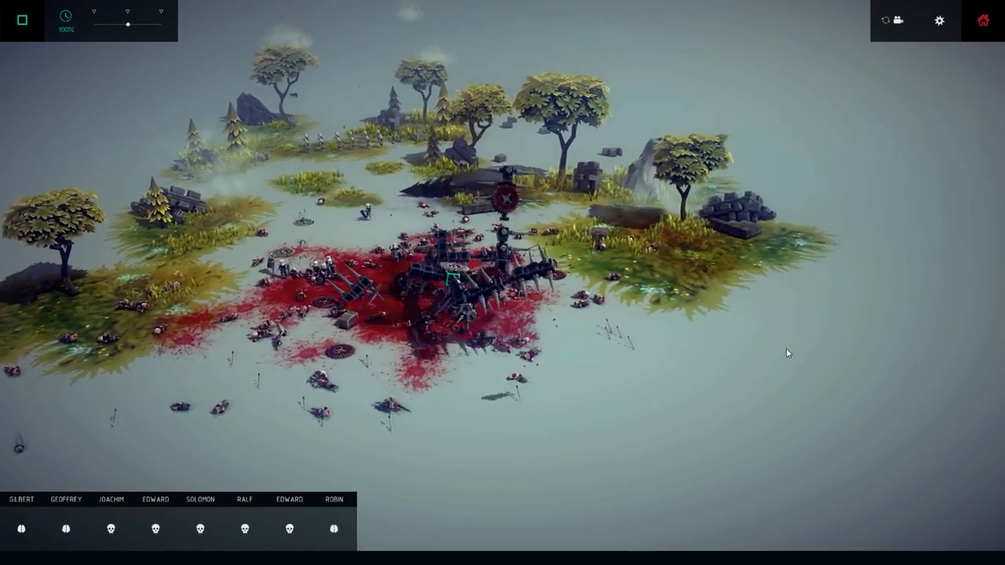
{"action": "left_click", "coordinate": [22, 19]}
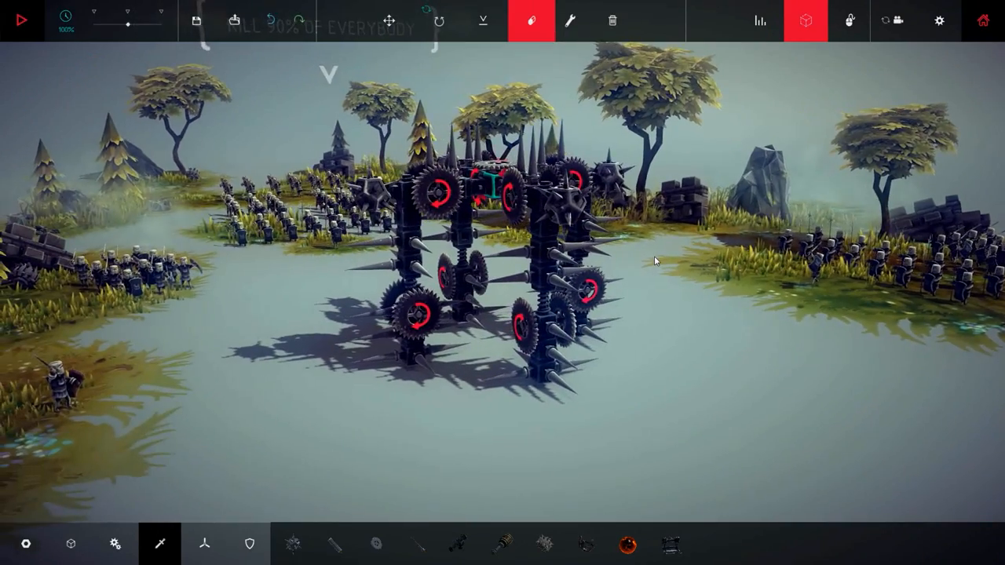
{"action": "left_click", "coordinate": [22, 19]}
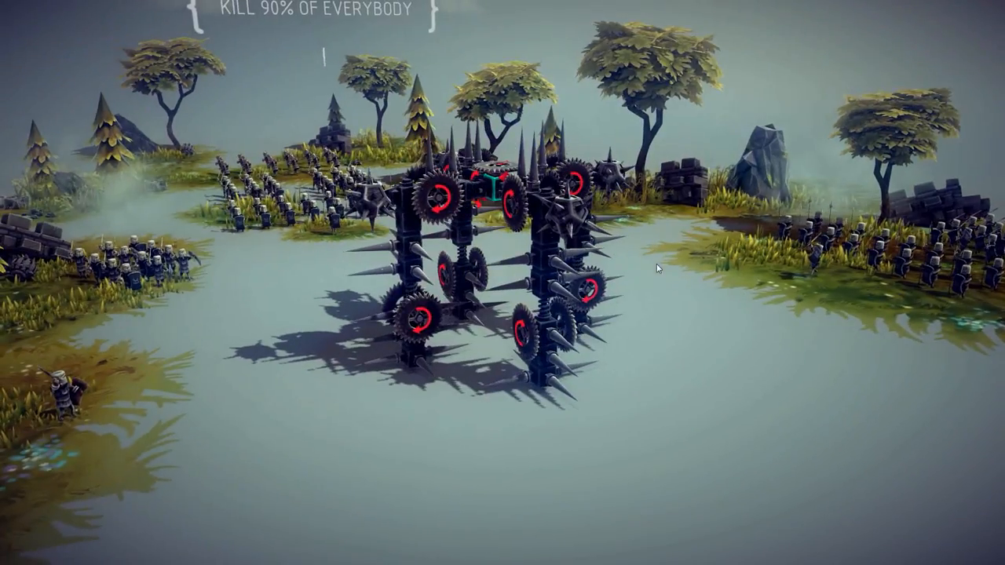